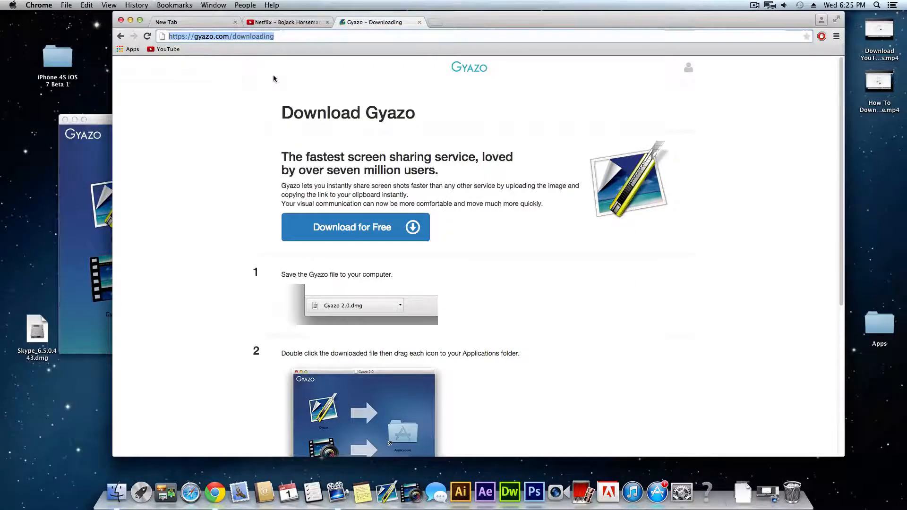
mouse_move(425, 183)
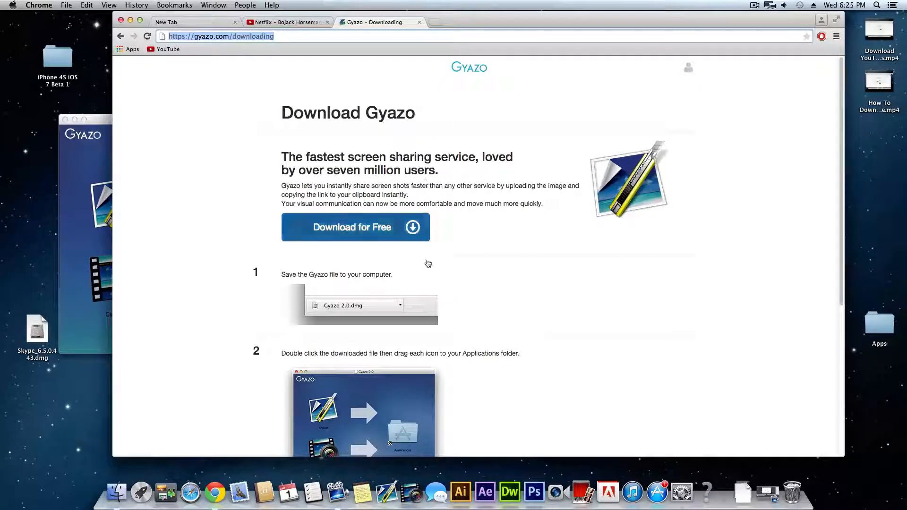
mouse_move(380, 485)
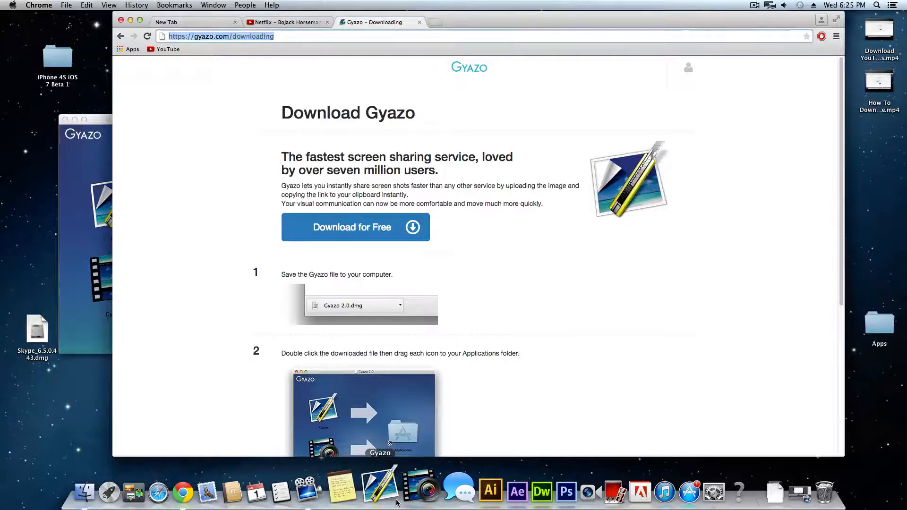
mouse_move(179, 104)
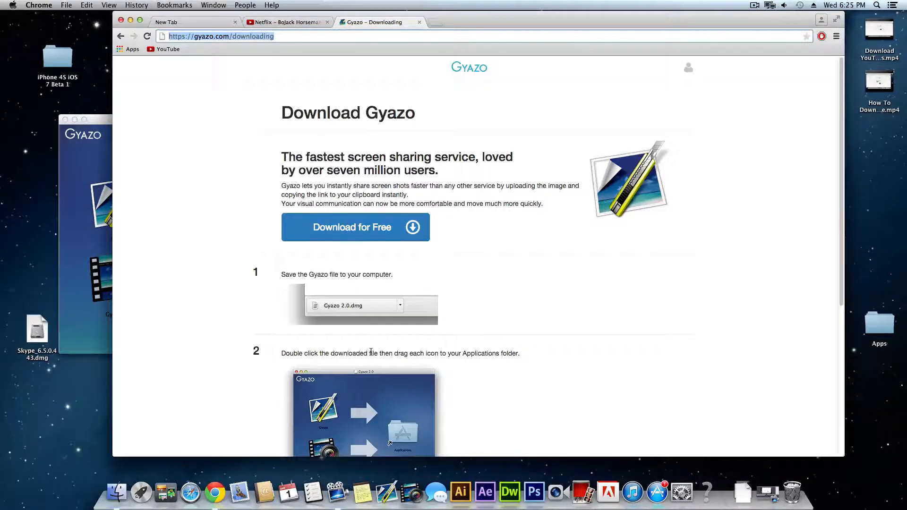
mouse_move(385, 319)
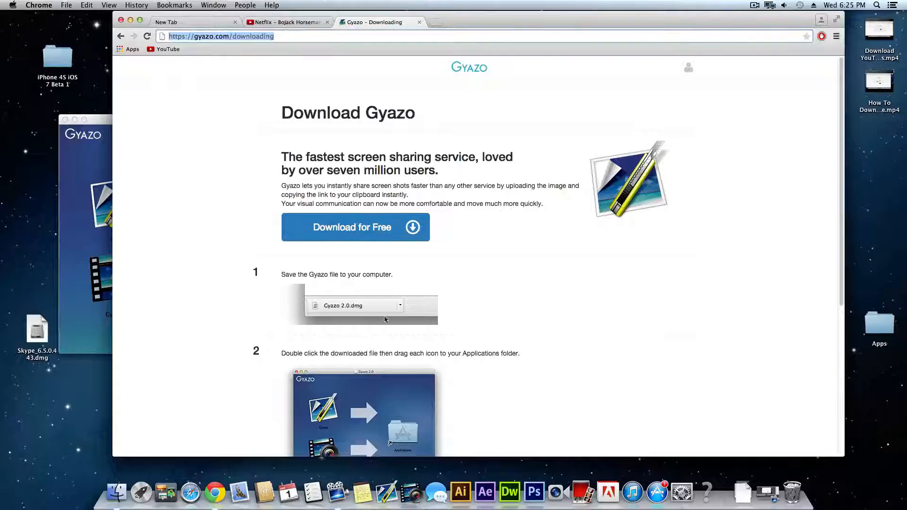
Step: Close the Gyazo 2.1 installer window, leaving the Gyazo download page in Chrome
click(220, 36)
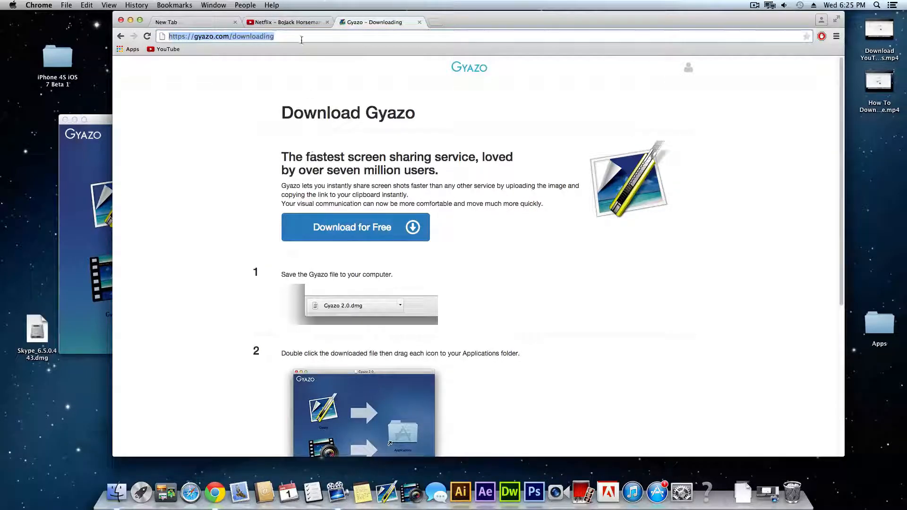
mouse_move(525, 113)
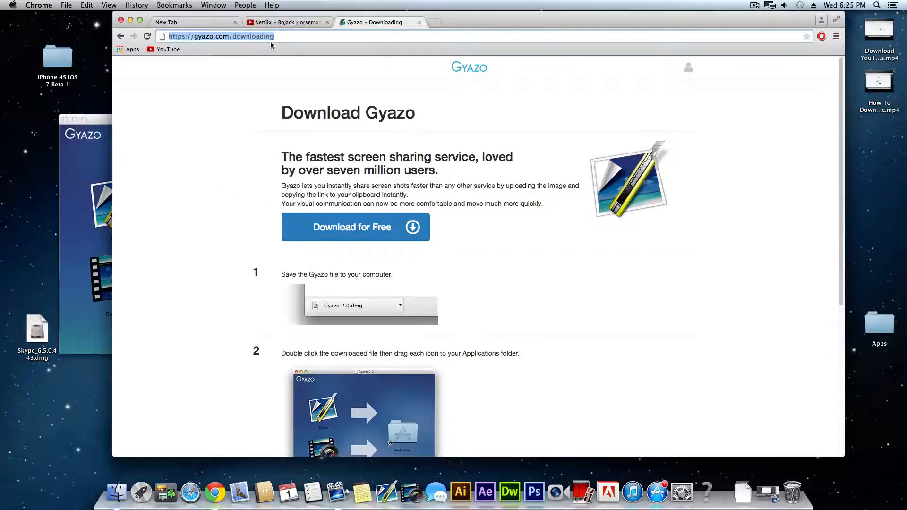
mouse_move(355, 226)
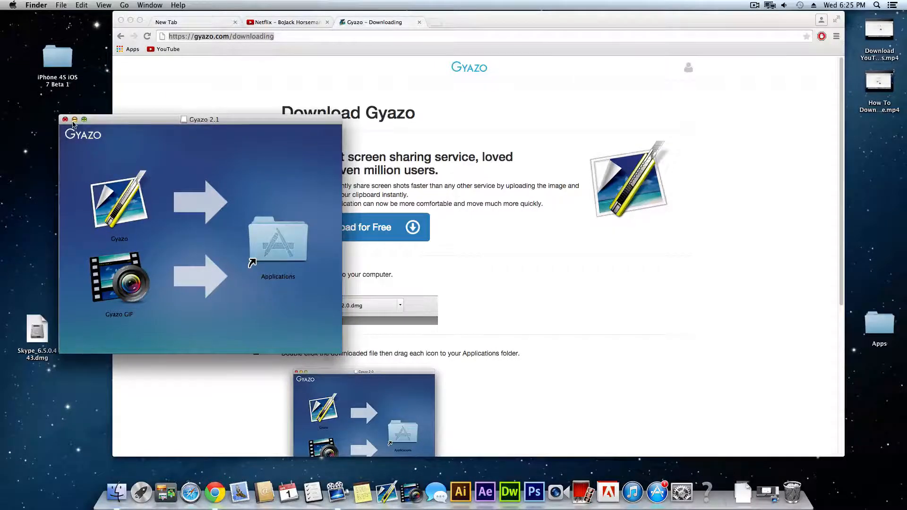
click(65, 120)
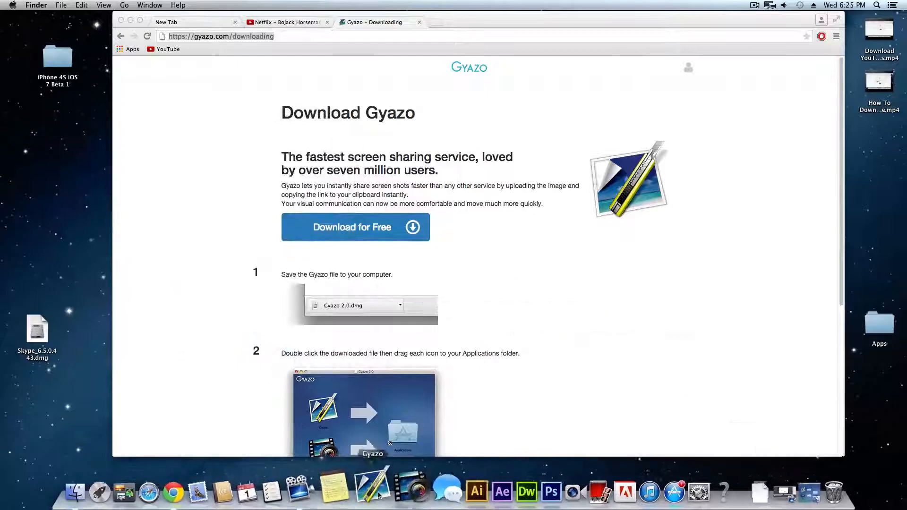
mouse_move(294, 68)
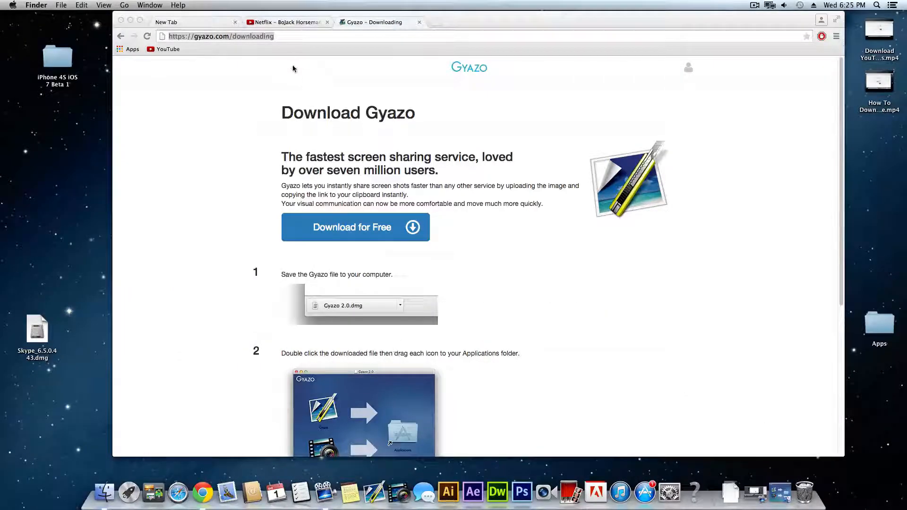
click(283, 22)
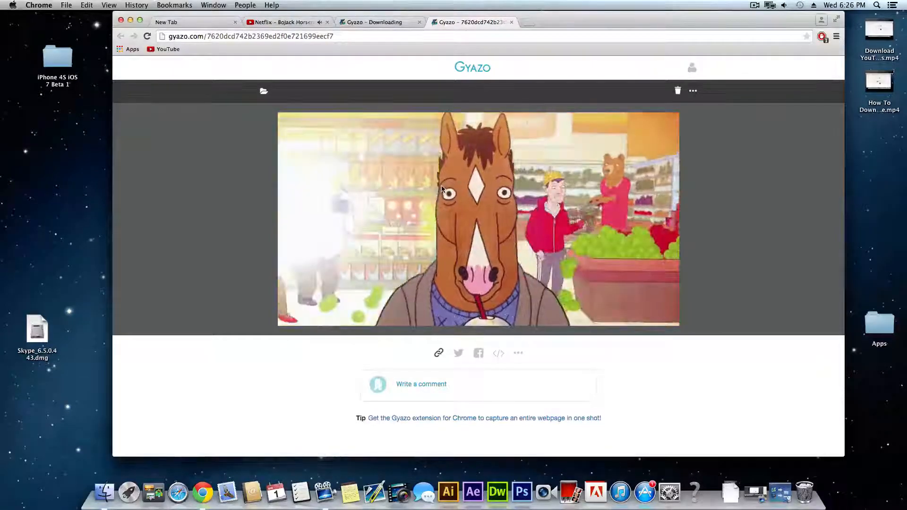
right_click(501, 217)
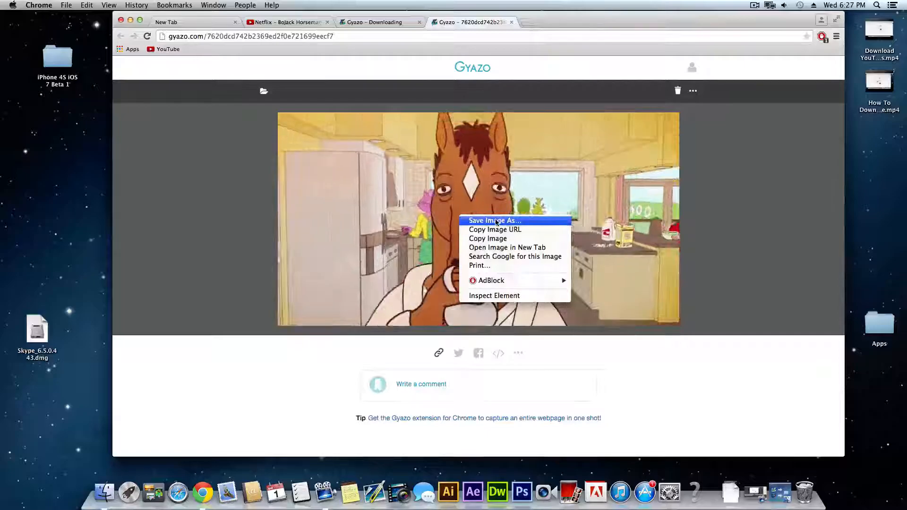
click(492, 221)
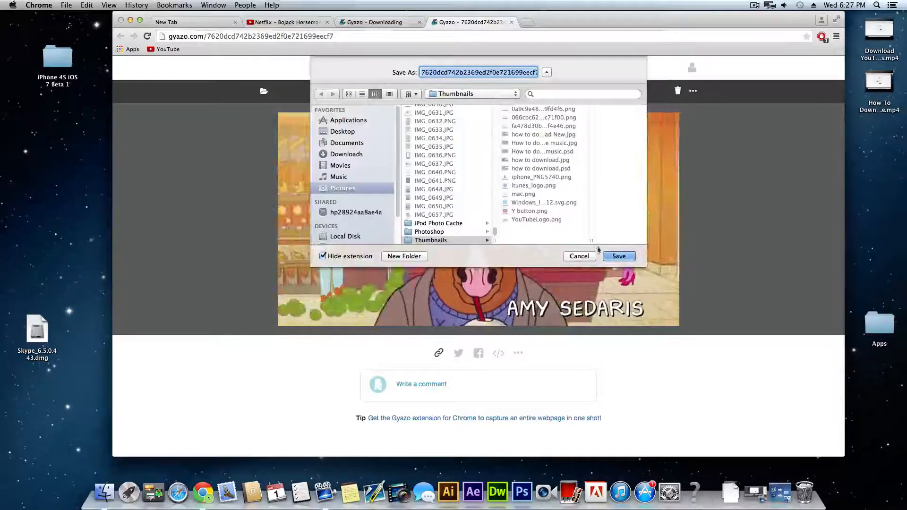
click(618, 256)
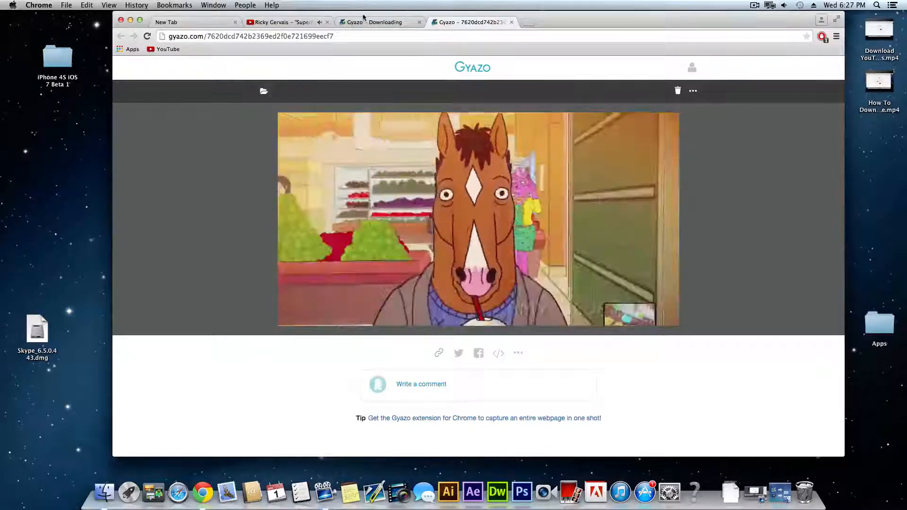
Step: Snapshot the 'A Tornante Production' frame to its own Gyazo page, then return to the intro
click(281, 23)
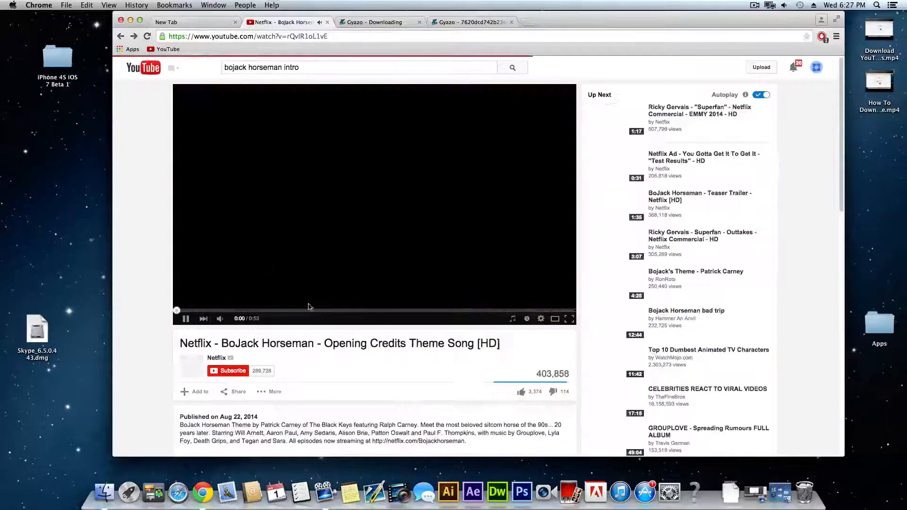
click(186, 319)
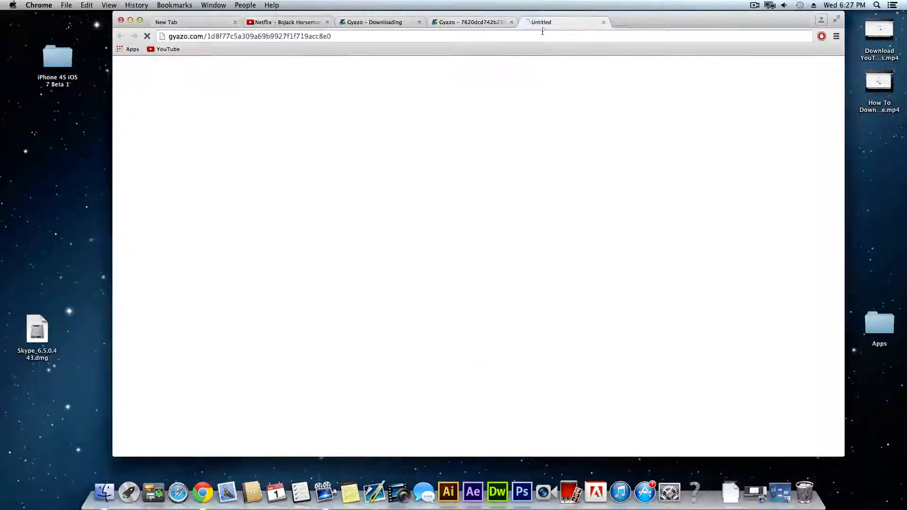
right_click(452, 219)
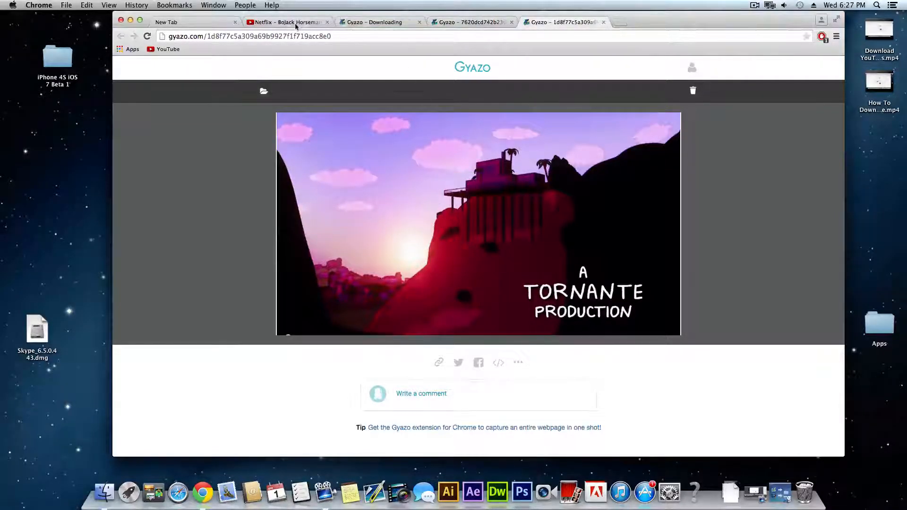
click(283, 22)
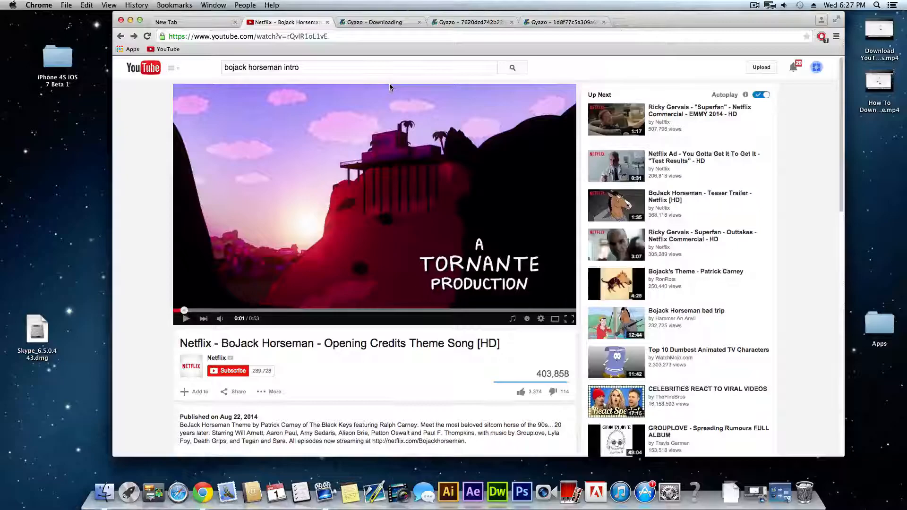